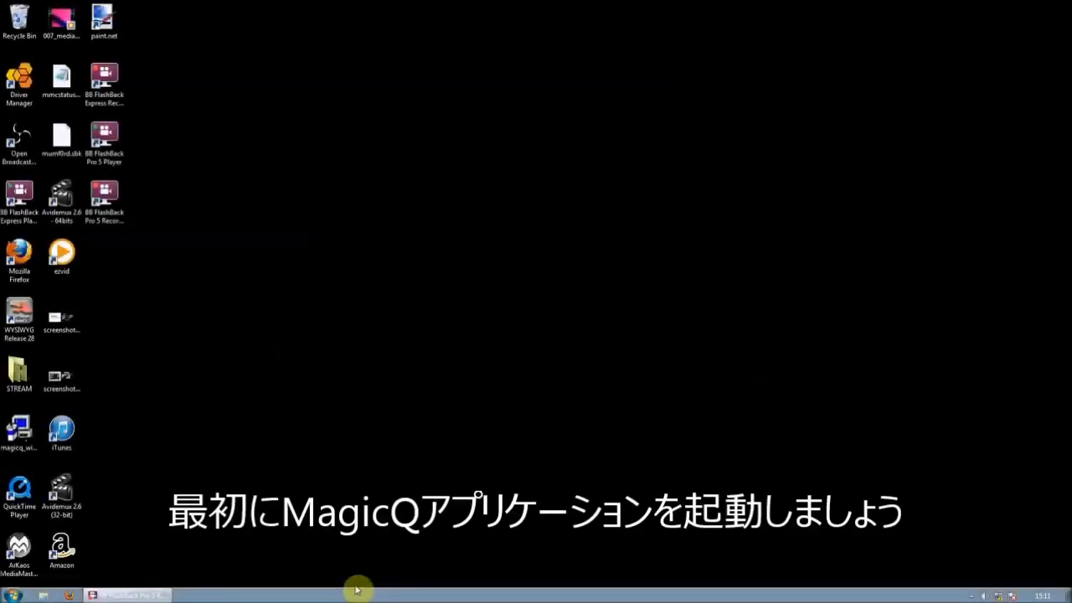
pyautogui.moveTo(42, 590)
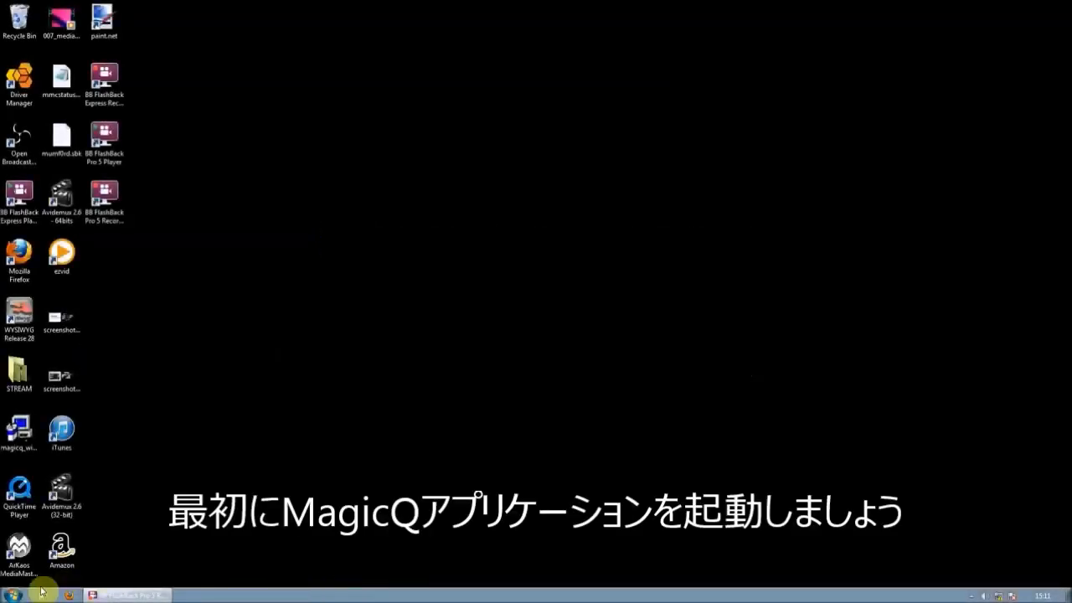
# Show the ChamSys MagicQ program folder in the Start menu's All Programs list.
pyautogui.click(10, 593)
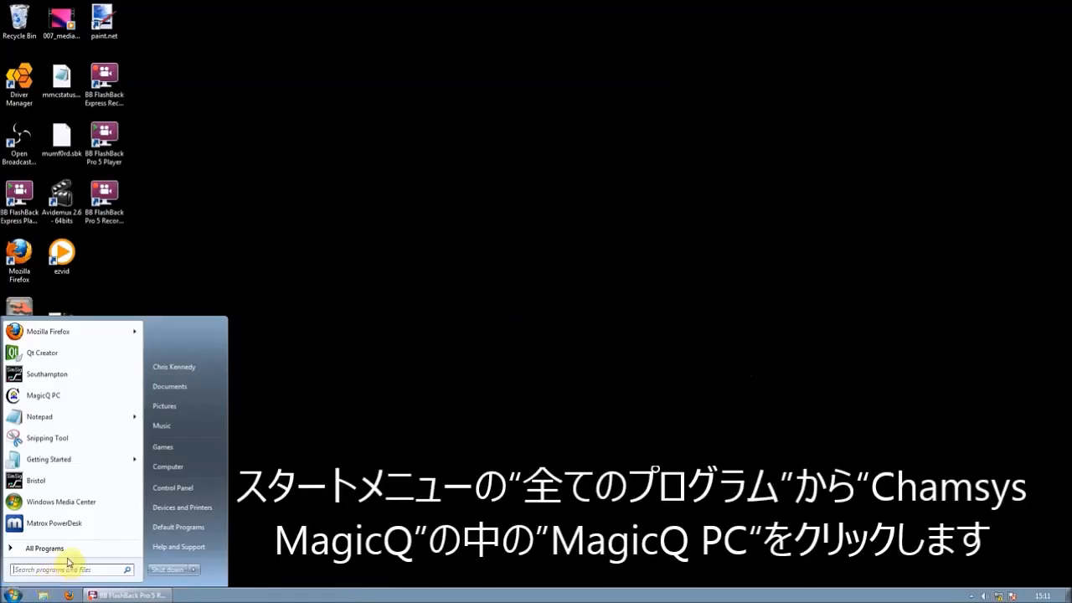
pyautogui.click(44, 548)
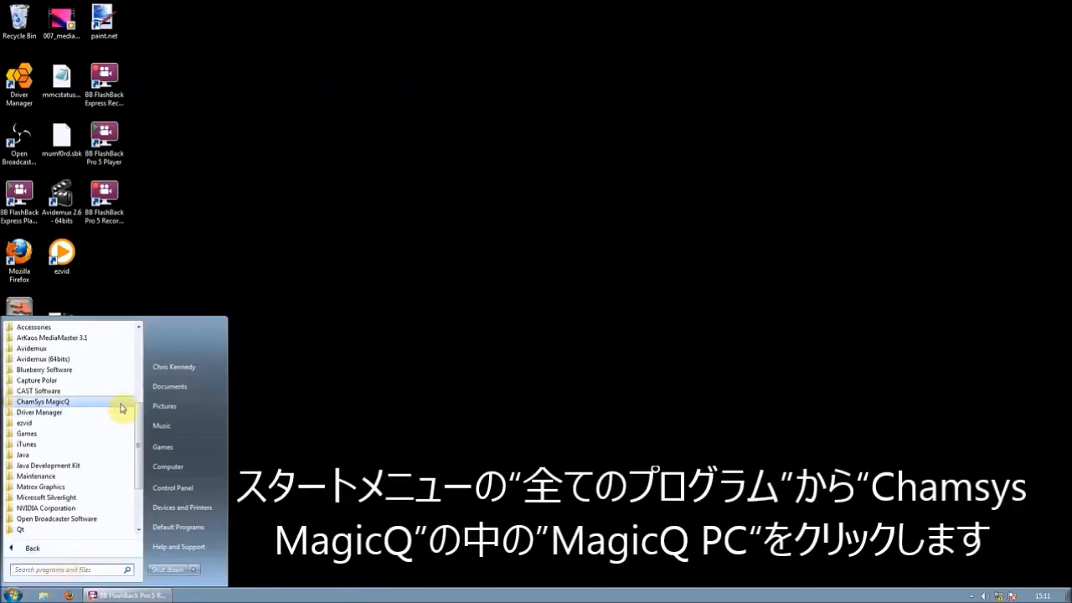
pyautogui.click(44, 402)
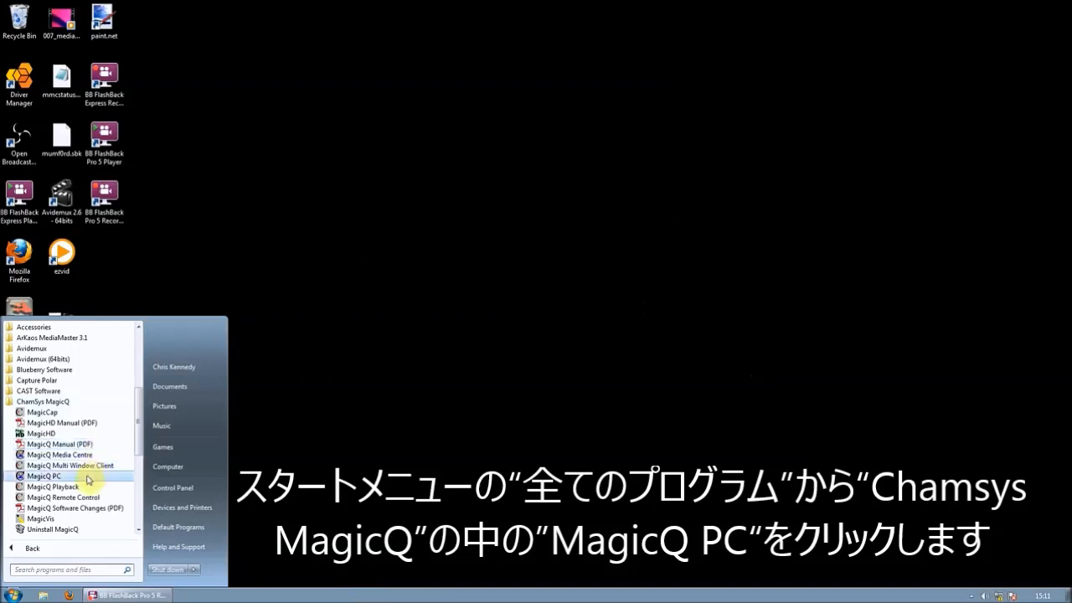
# Launch MagicQ PC and choose 'Continue last show' to reach the main console window.
pyautogui.click(43, 475)
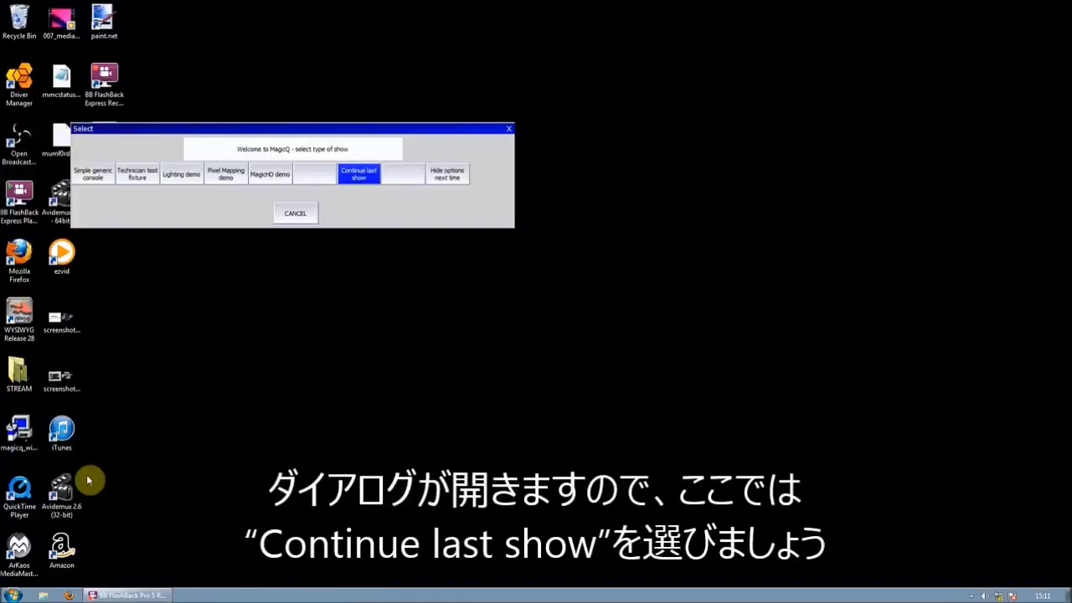
pyautogui.moveTo(326, 261)
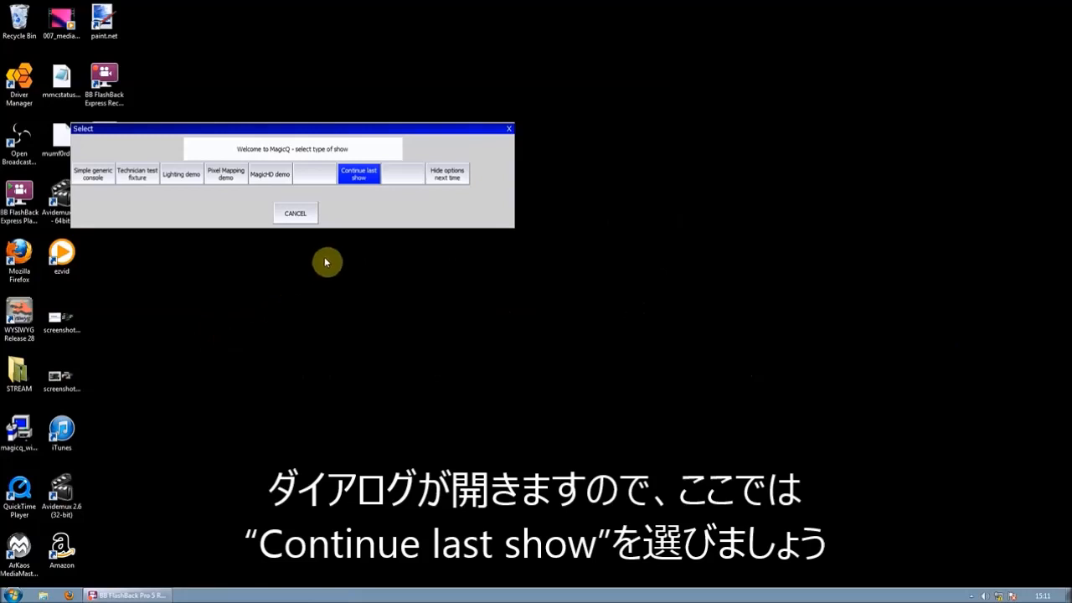
pyautogui.click(359, 174)
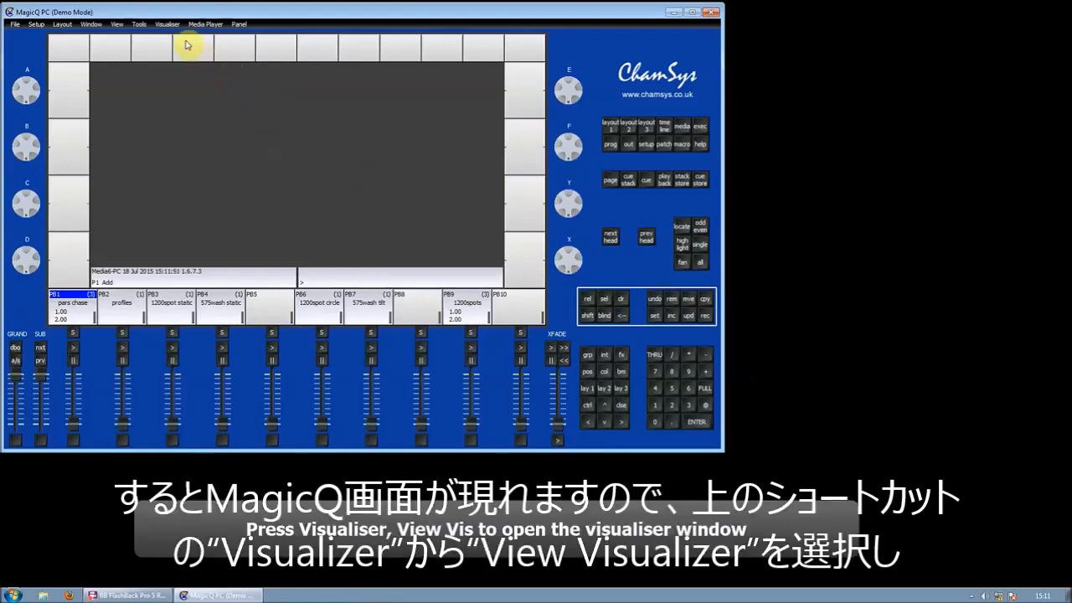
# Show the visualiser window with its empty 3D stage beside the console.
pyautogui.click(166, 23)
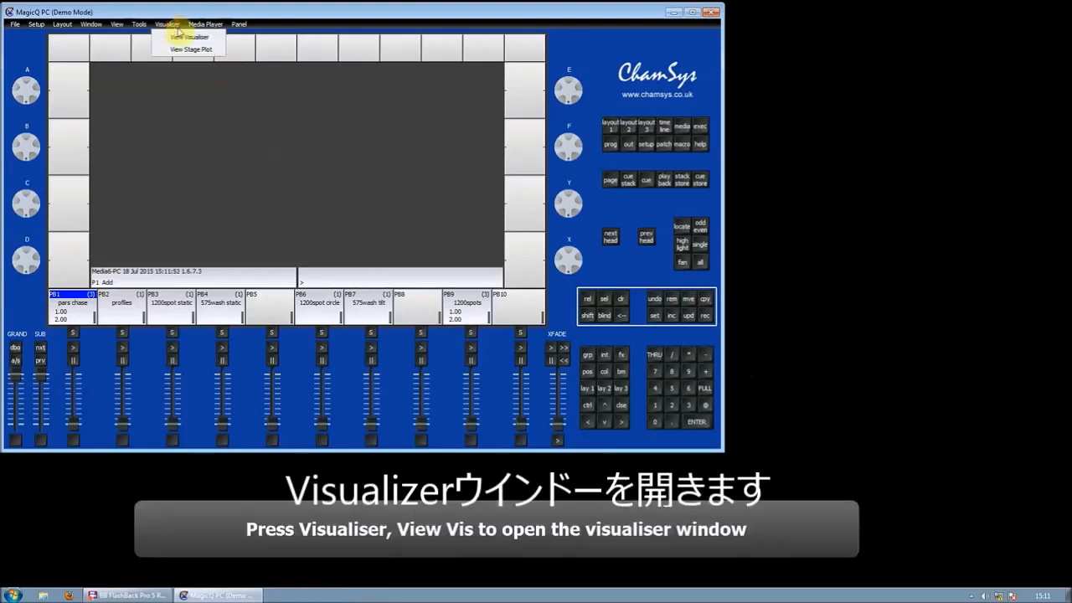
pyautogui.click(191, 37)
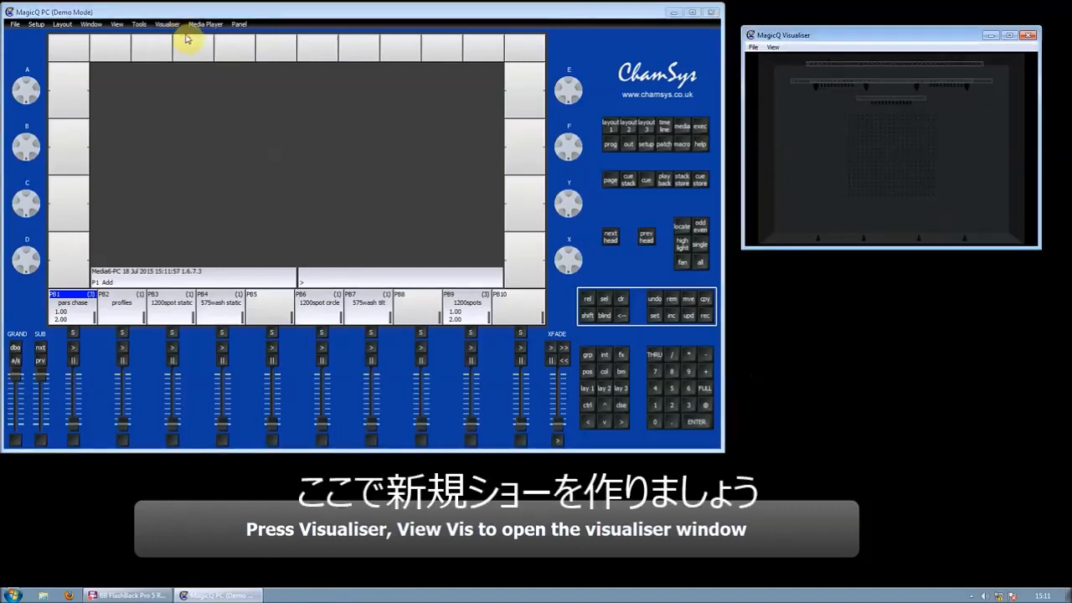
pyautogui.moveTo(241, 57)
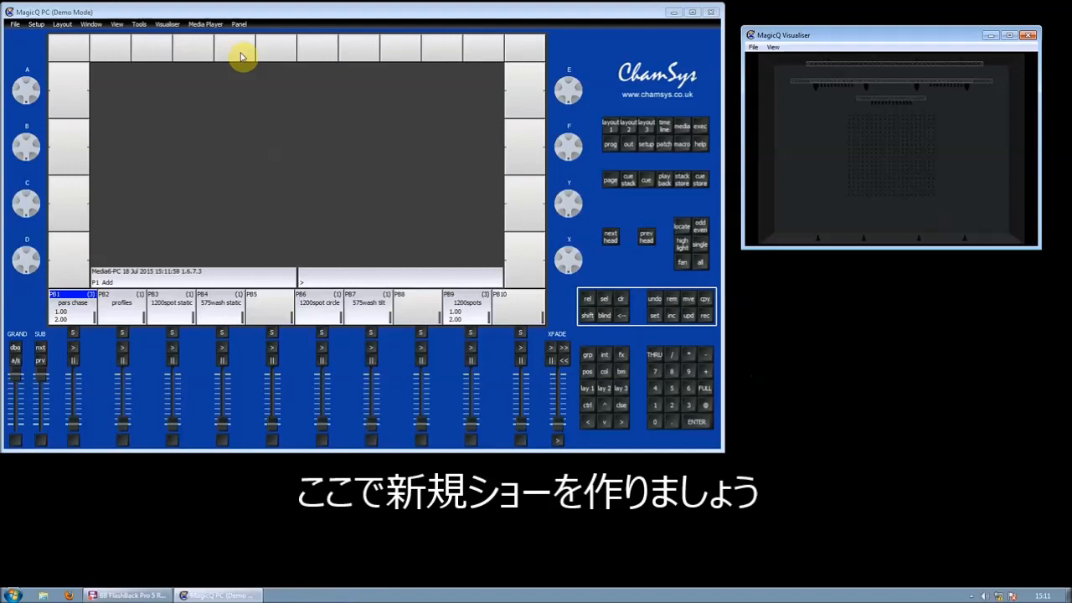
pyautogui.moveTo(452, 139)
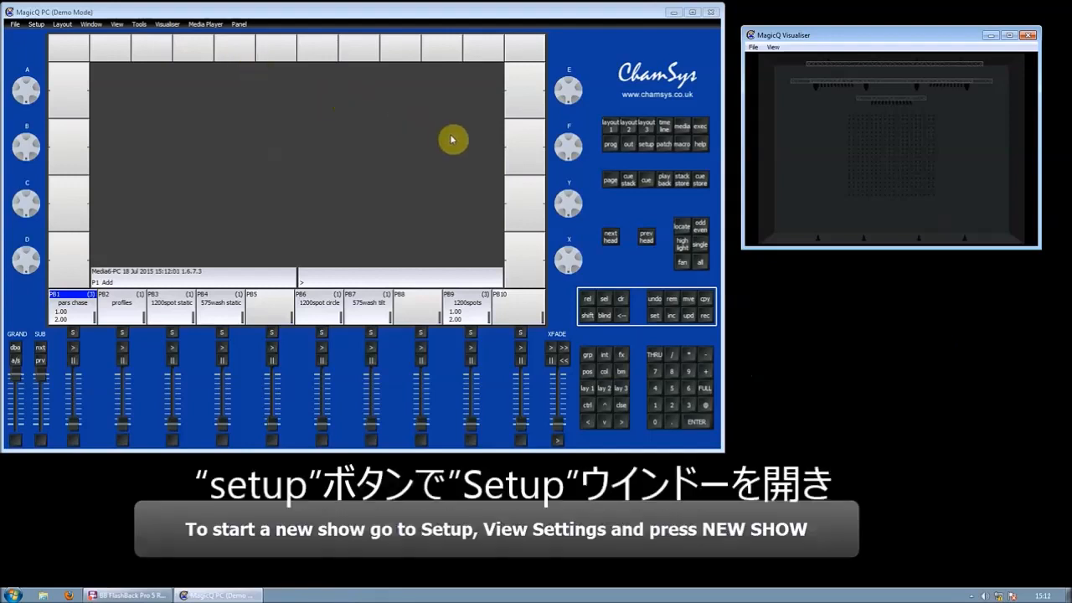
pyautogui.moveTo(644, 144)
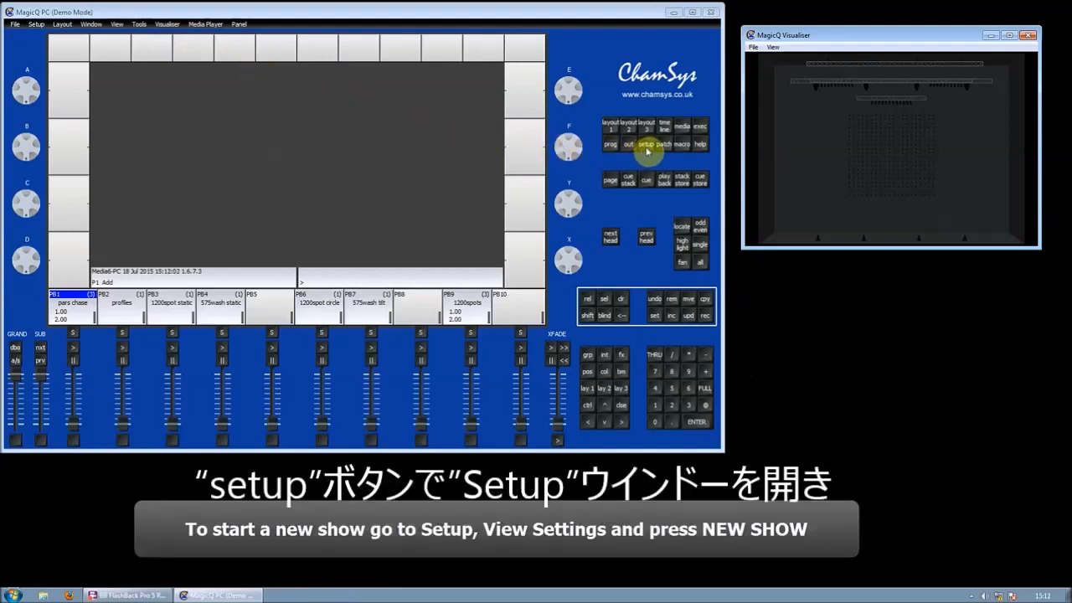
# Start a new show from Setup, erasing the old one, in Normal programming mode.
pyautogui.click(645, 144)
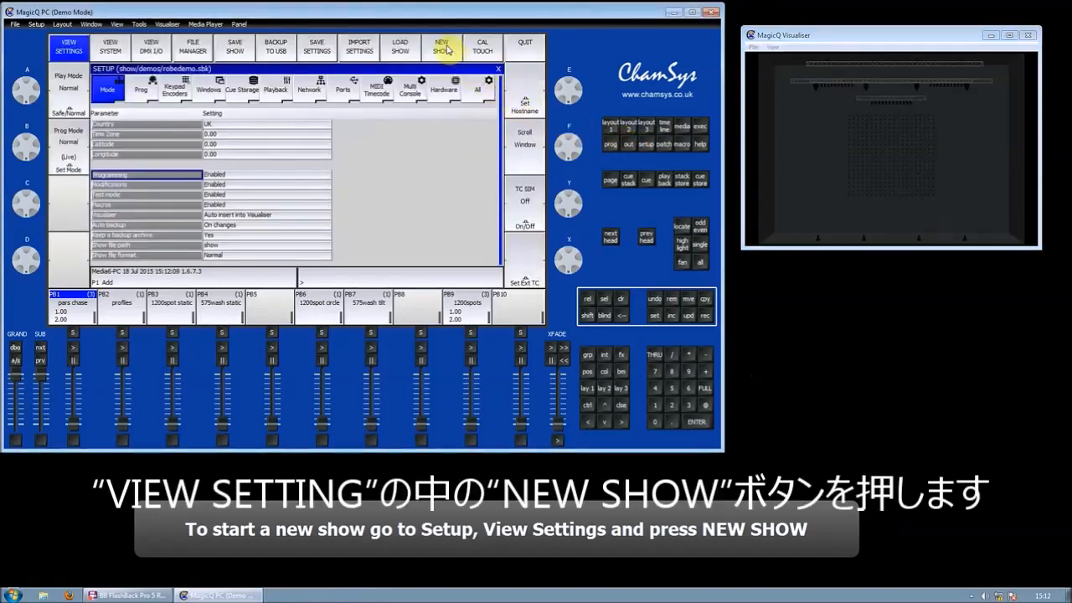
pyautogui.click(442, 47)
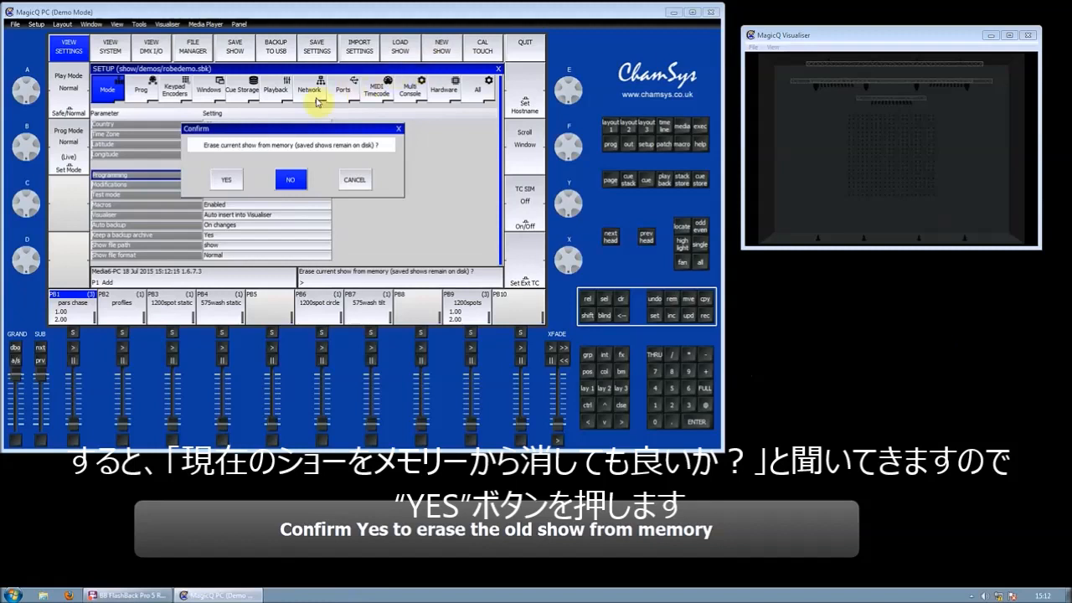
pyautogui.click(226, 179)
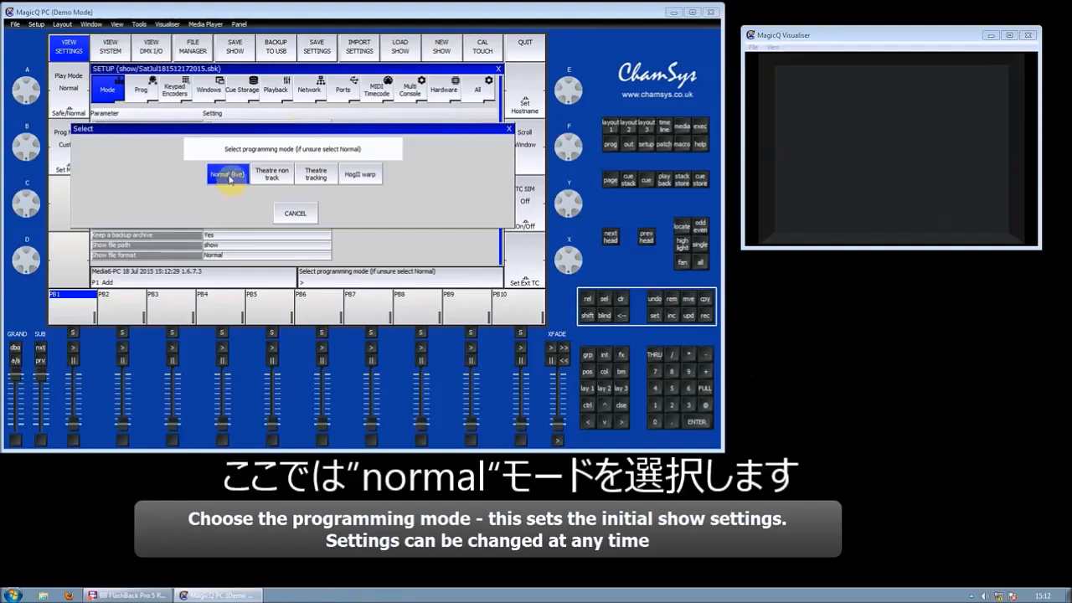
pyautogui.click(226, 172)
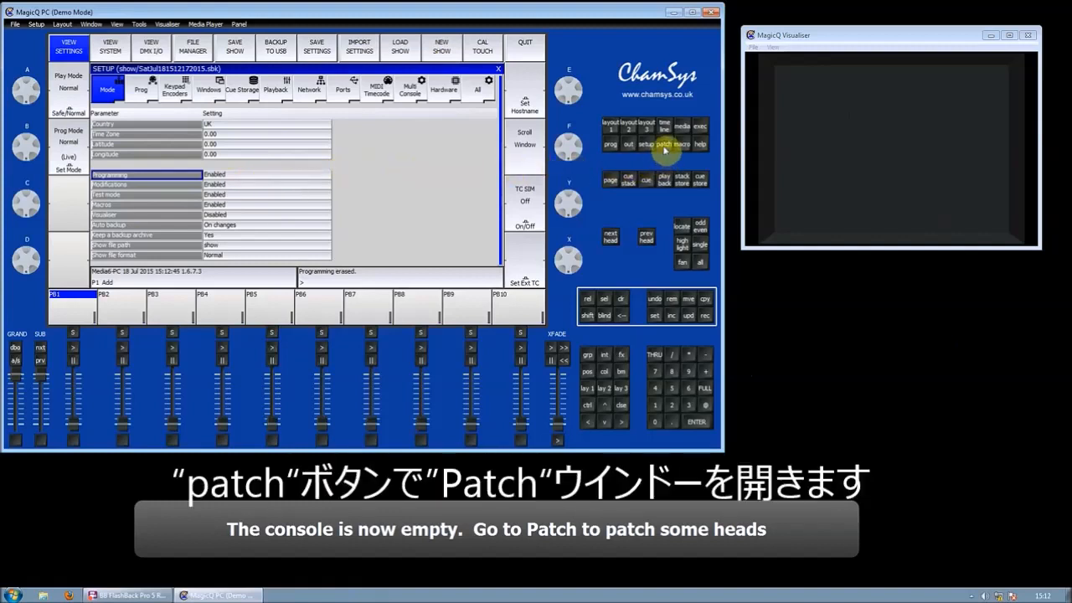
# Bring up the head chooser's manufacturer list from the Patch window.
pyautogui.click(666, 143)
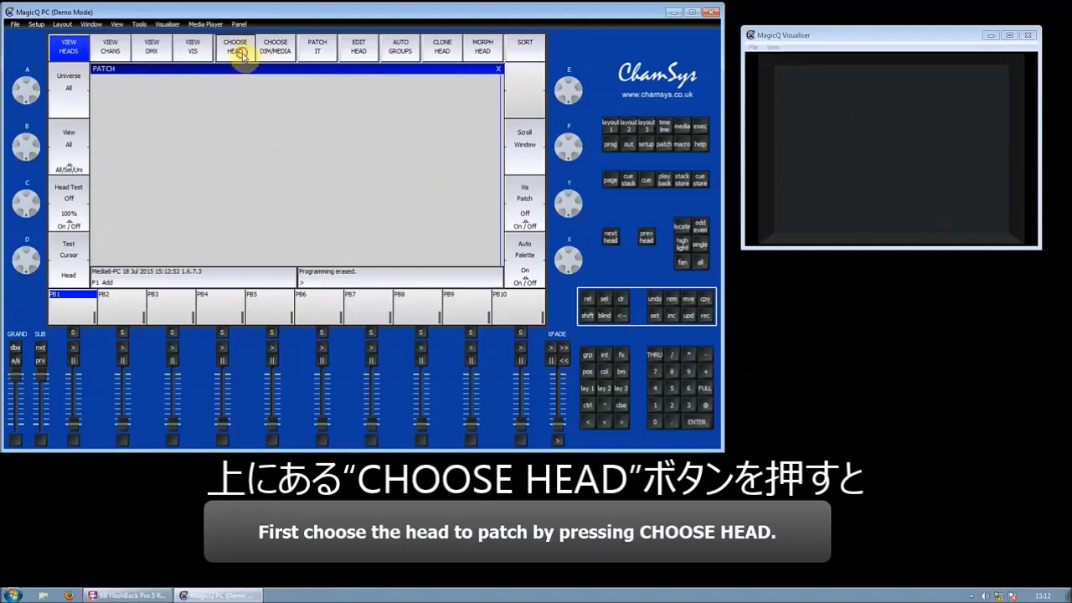
pyautogui.click(234, 46)
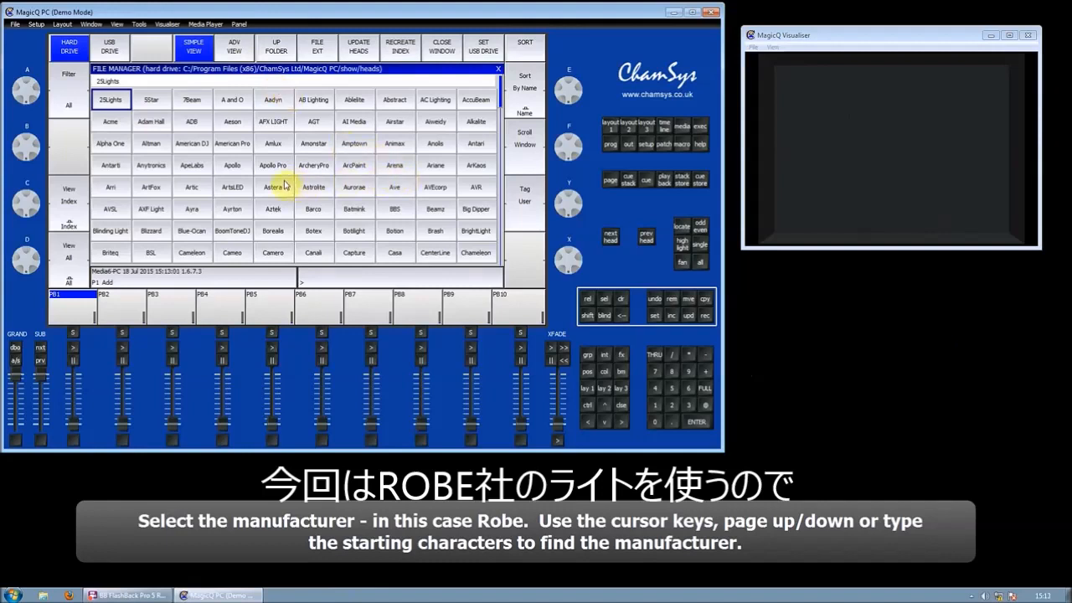
# Choose the Robe Spot 2500 head in Mode 1 as the head type to patch.
pyautogui.write('rob')
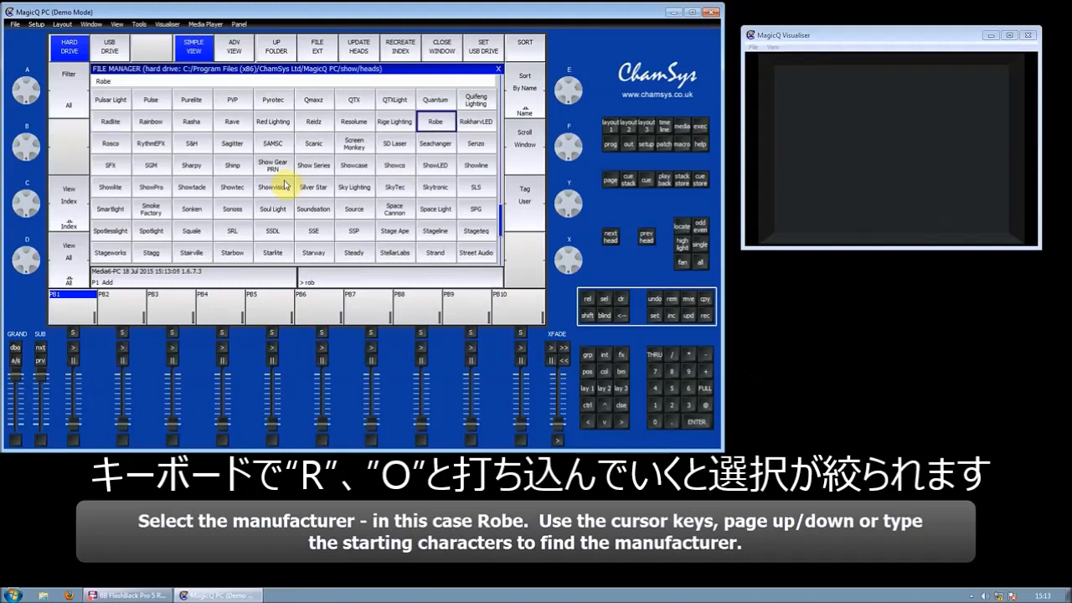
pyautogui.moveTo(381, 141)
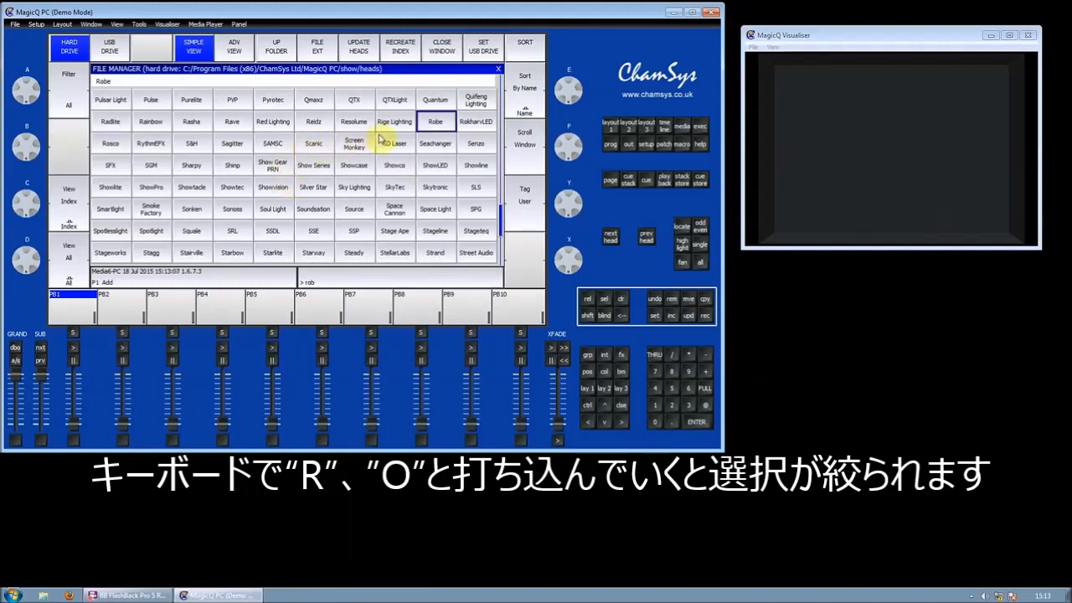
pyautogui.click(435, 121)
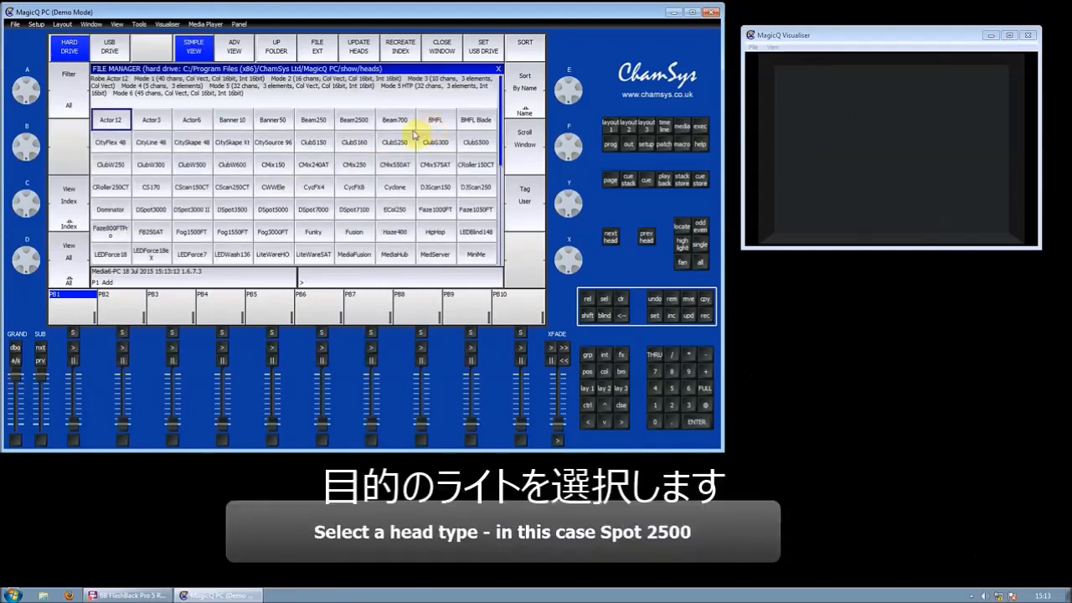
pyautogui.click(111, 141)
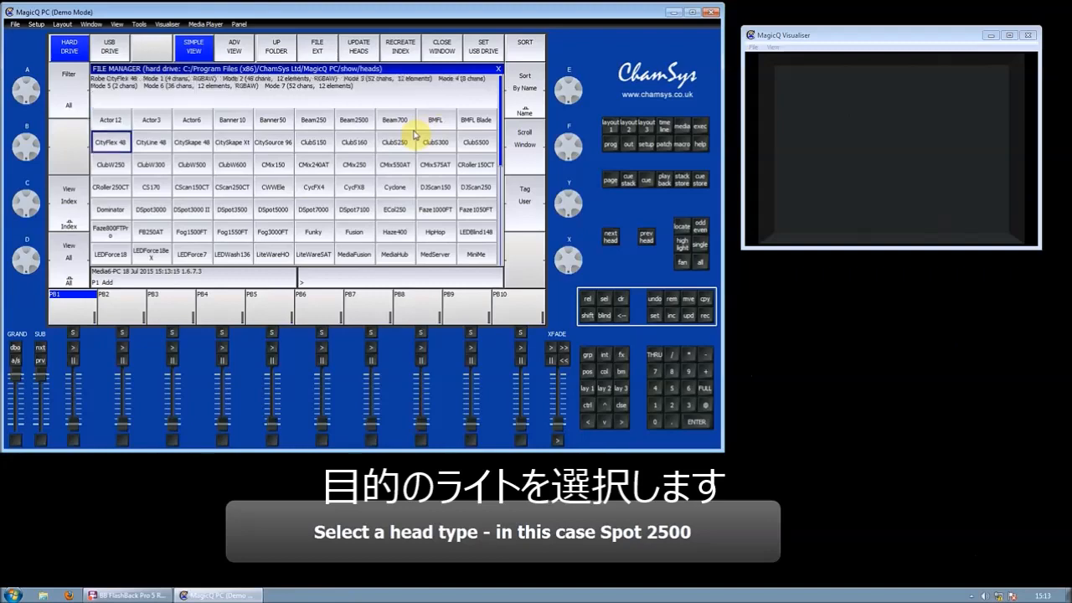
pyautogui.scroll(-3)
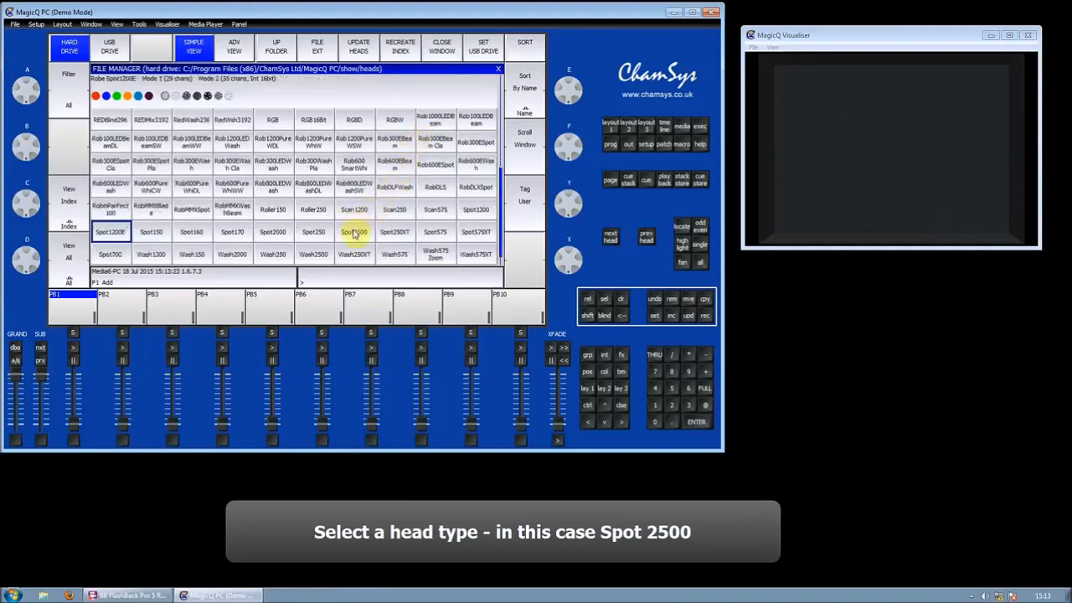
pyautogui.click(355, 231)
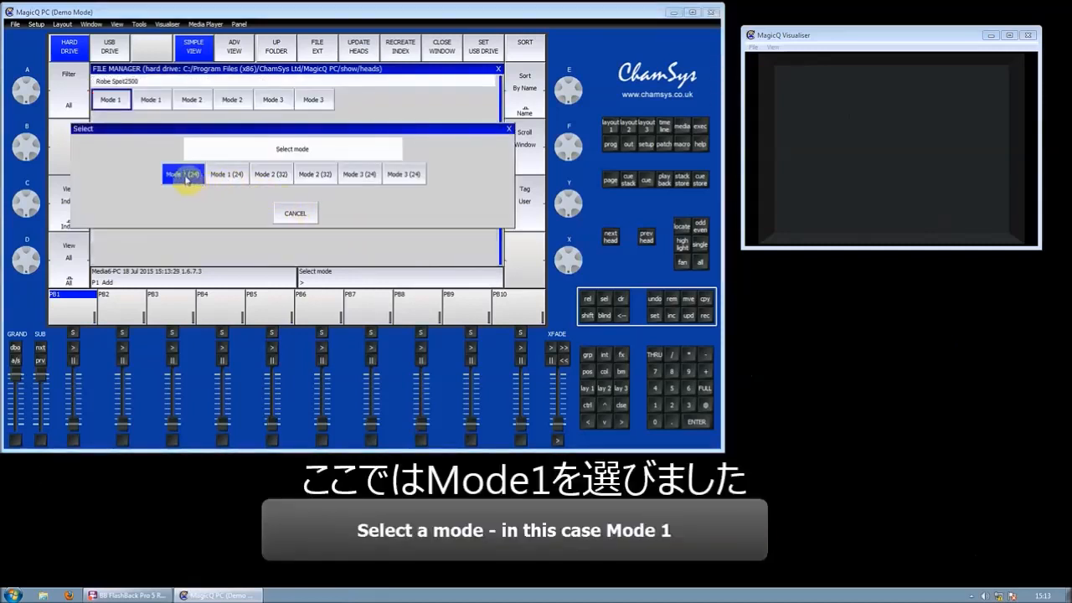
pyautogui.click(183, 173)
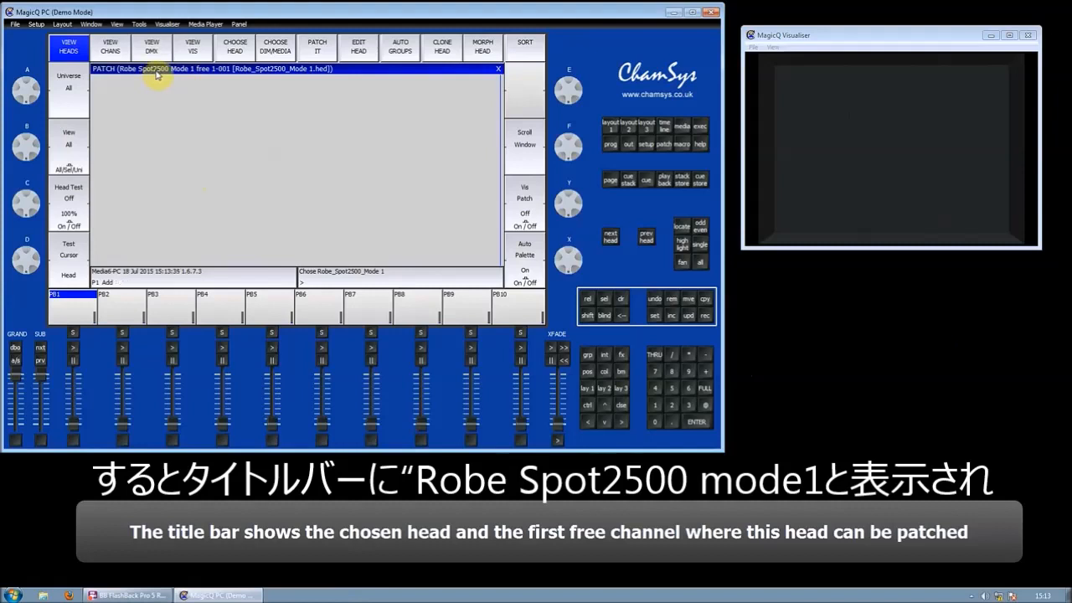
pyautogui.moveTo(182, 79)
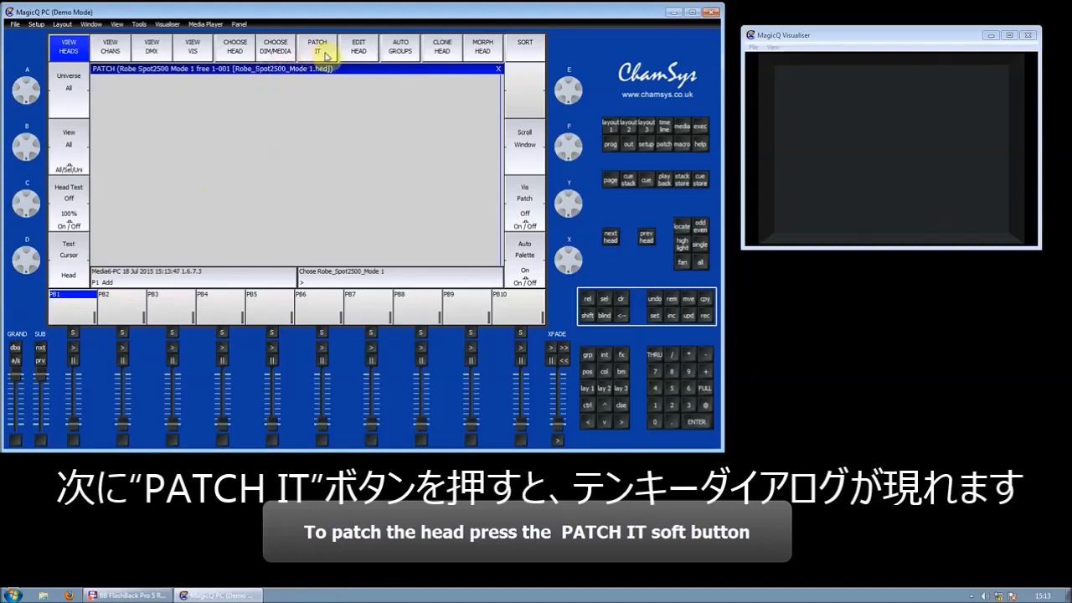
# Patch the chosen heads by entering 4@2-100 — four heads on universe 2 from channel 100.
pyautogui.click(316, 47)
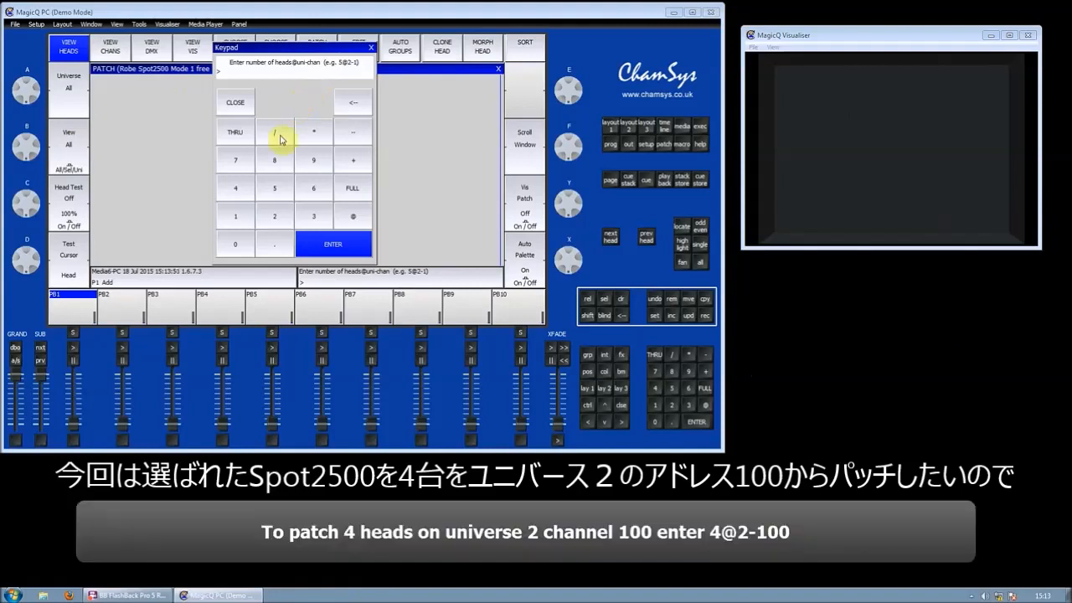
pyautogui.click(234, 188)
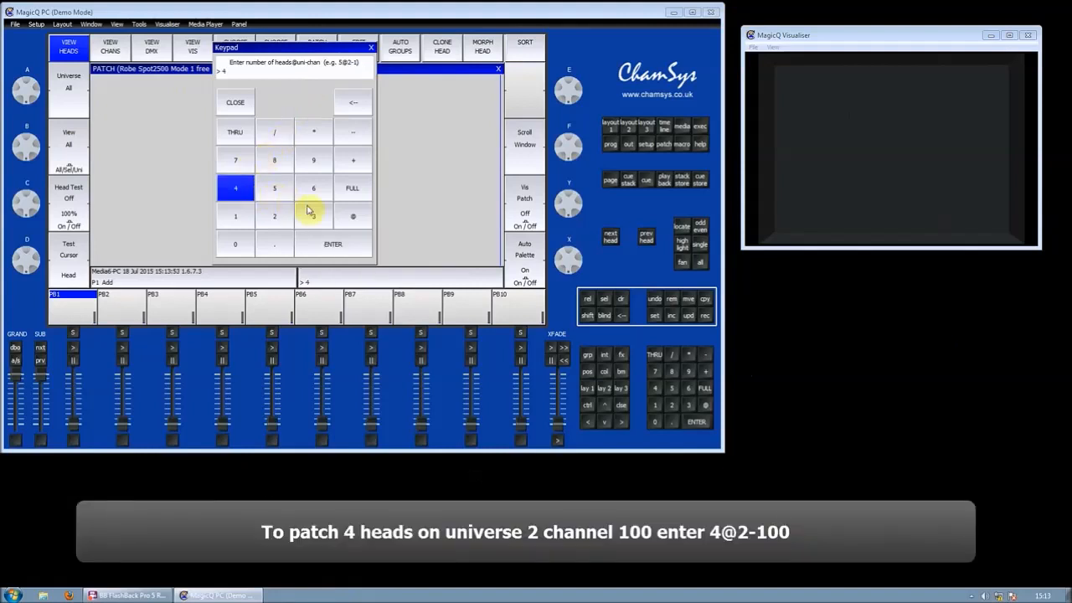
pyautogui.click(351, 216)
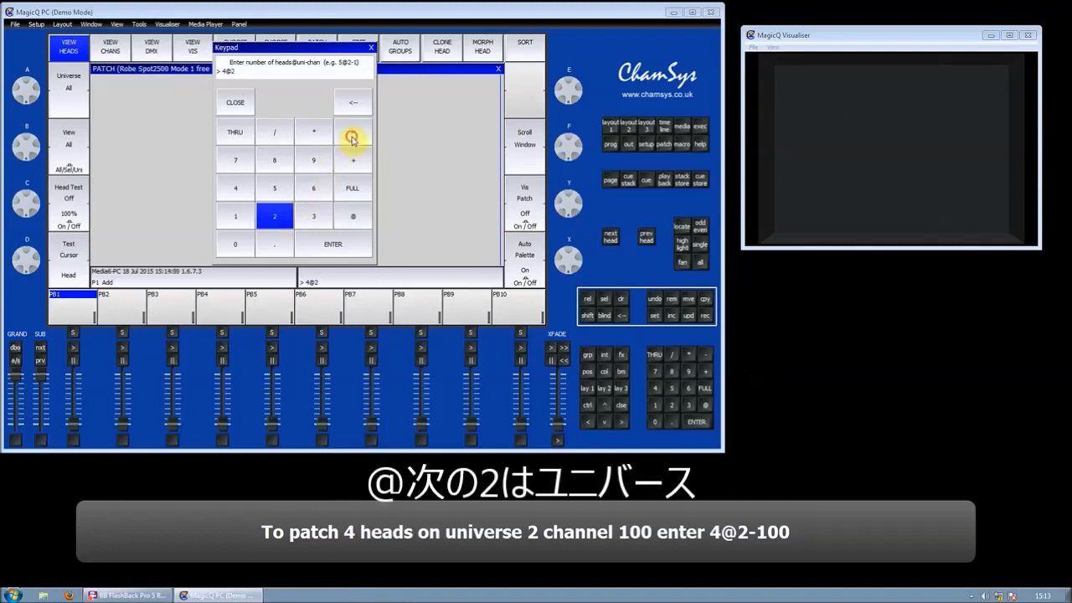
pyautogui.click(352, 131)
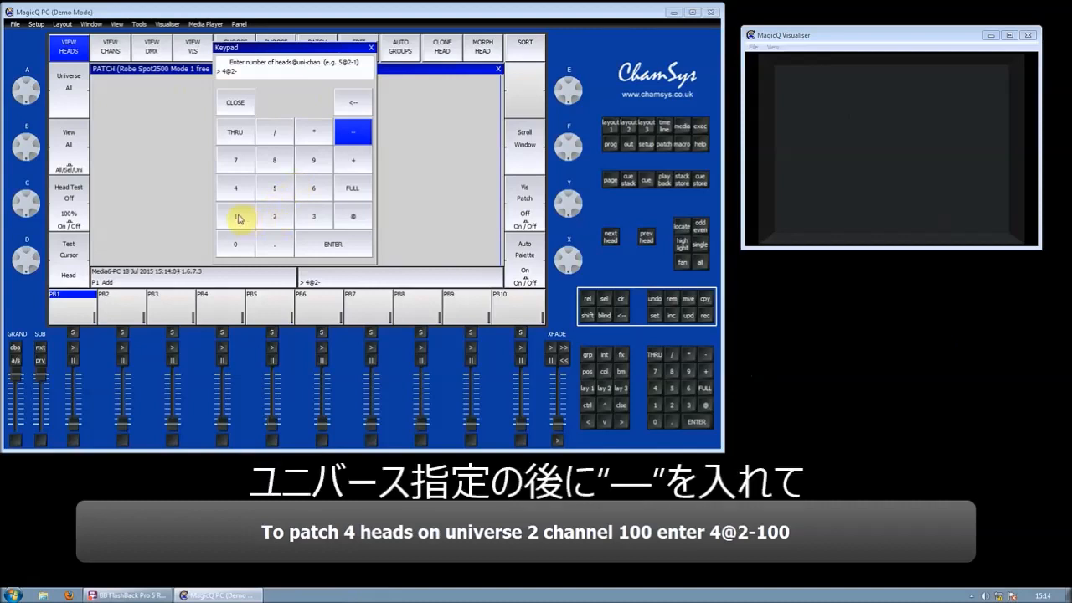
pyautogui.click(234, 216)
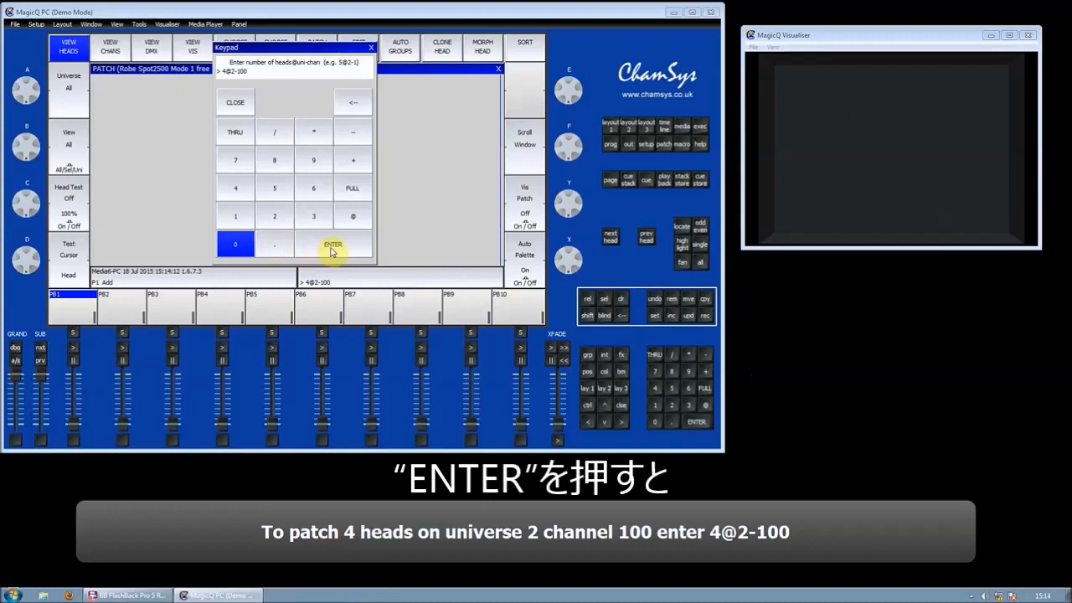
pyautogui.click(333, 244)
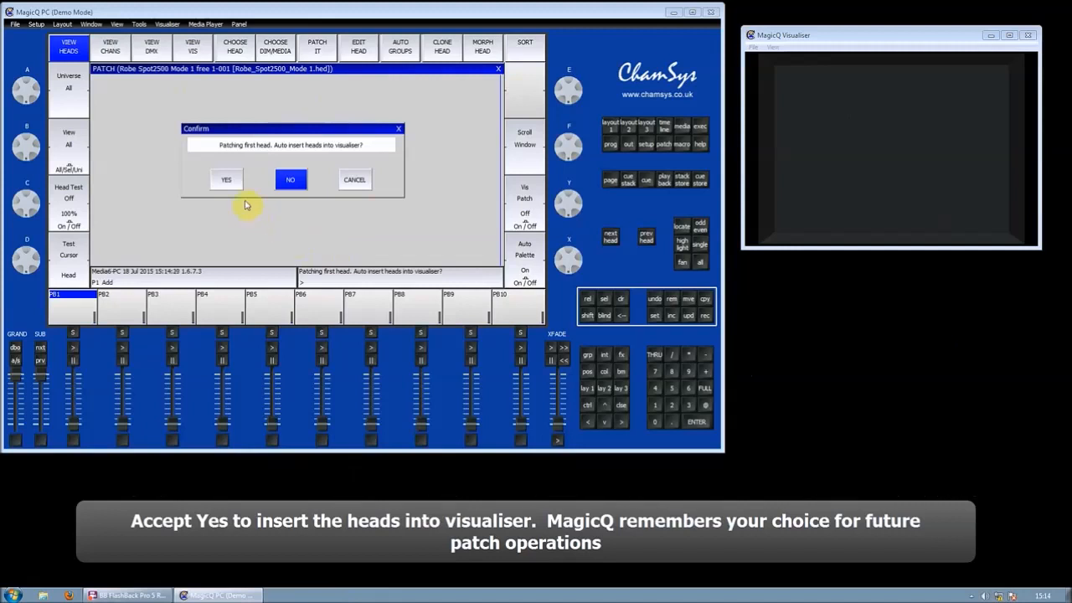
# Accept auto-inserting the four heads into the visualiser and review the patch list.
pyautogui.click(226, 179)
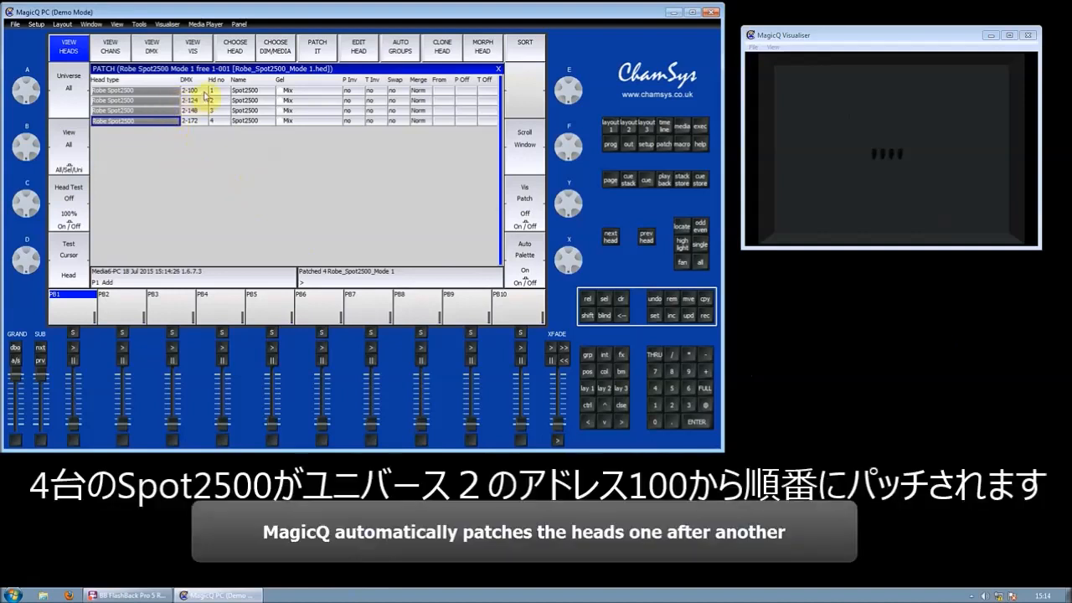
pyautogui.click(191, 90)
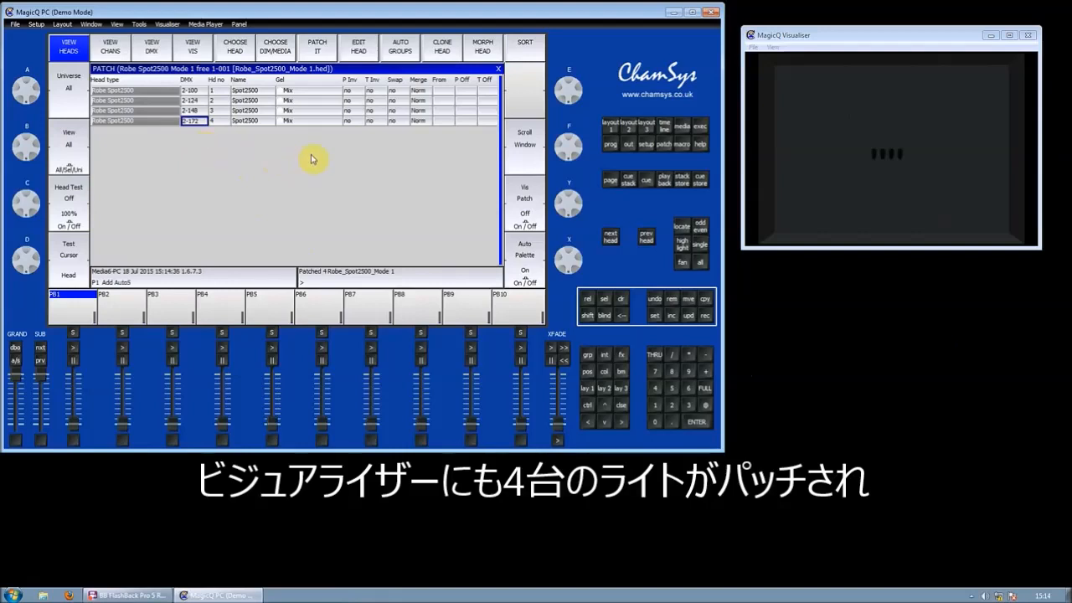
pyautogui.moveTo(484, 168)
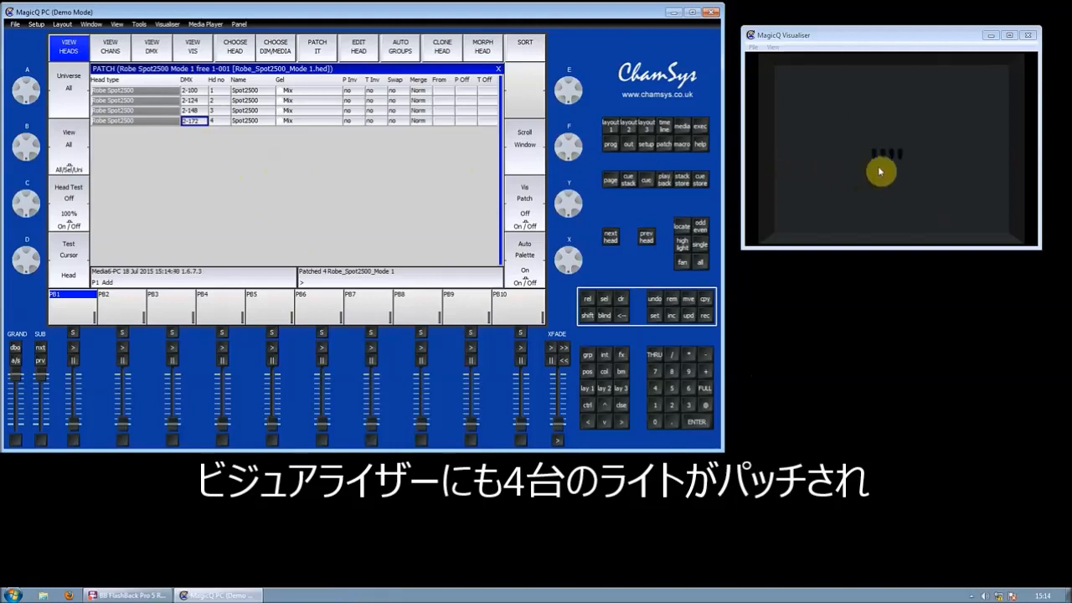
pyautogui.moveTo(903, 171)
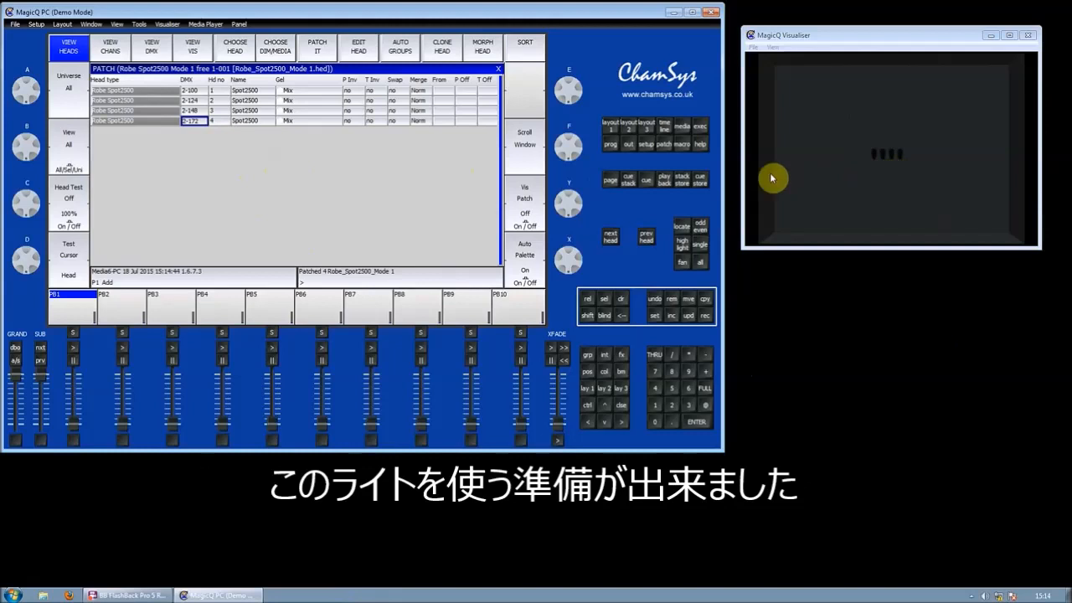
pyautogui.moveTo(620, 166)
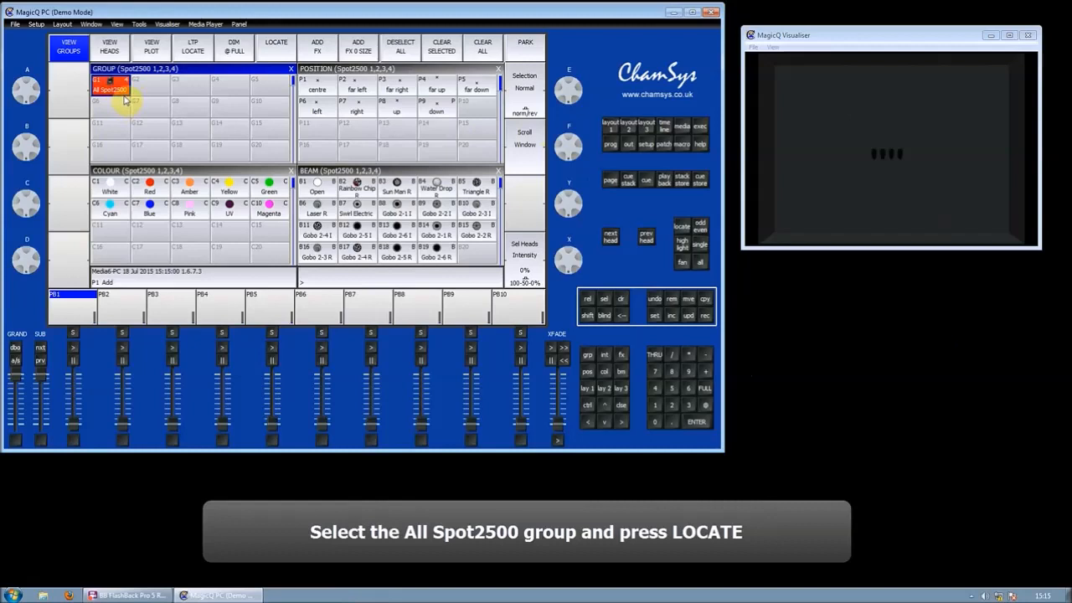
# Select all Spot 2500 heads, locate them at full, and colour them red then green.
pyautogui.click(276, 44)
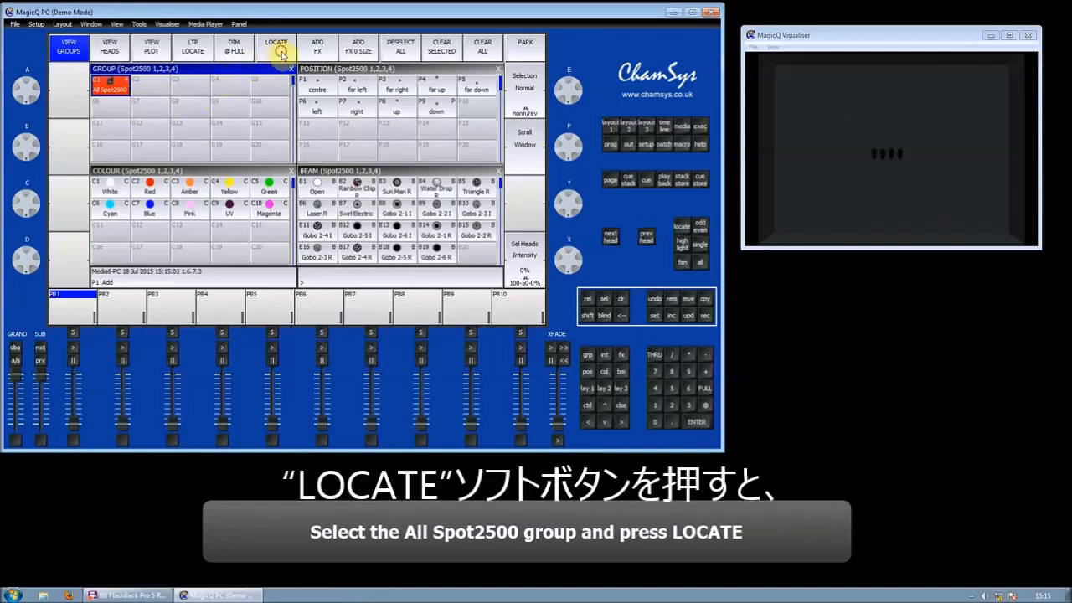
pyautogui.click(276, 47)
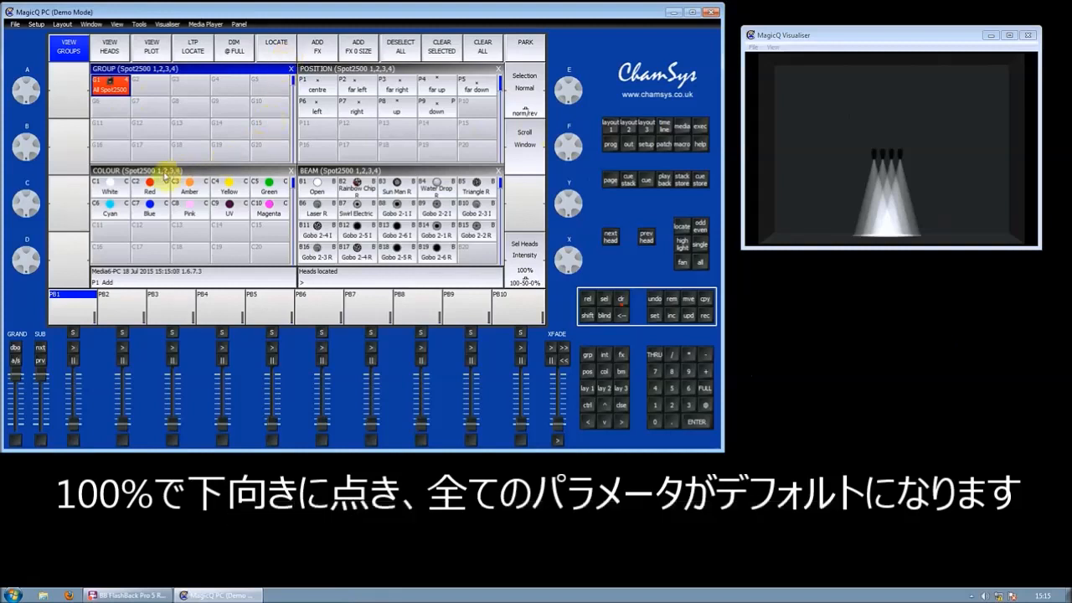
pyautogui.click(149, 181)
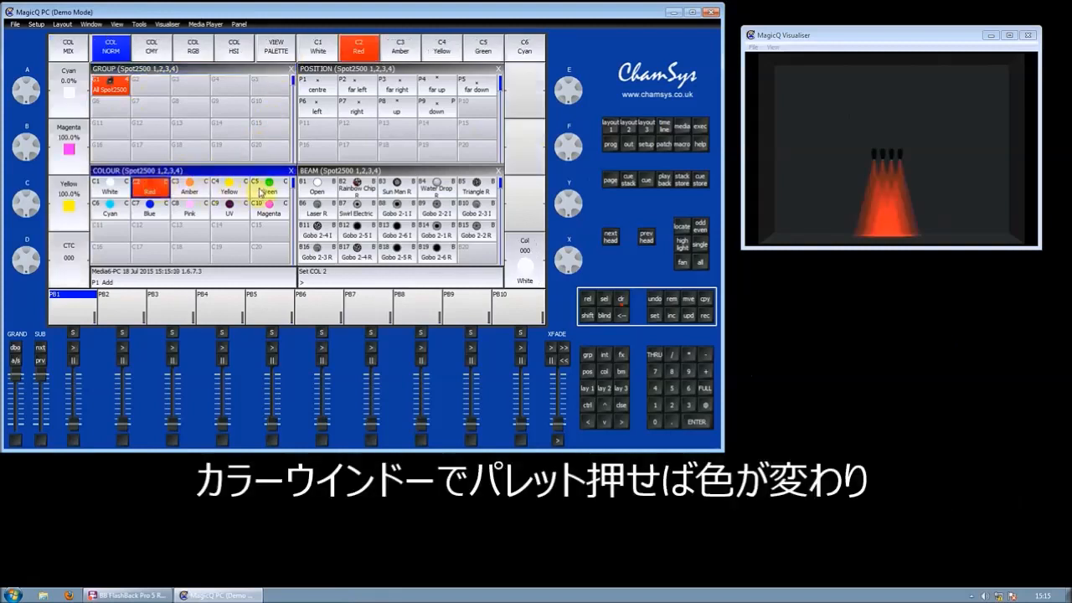
pyautogui.click(267, 185)
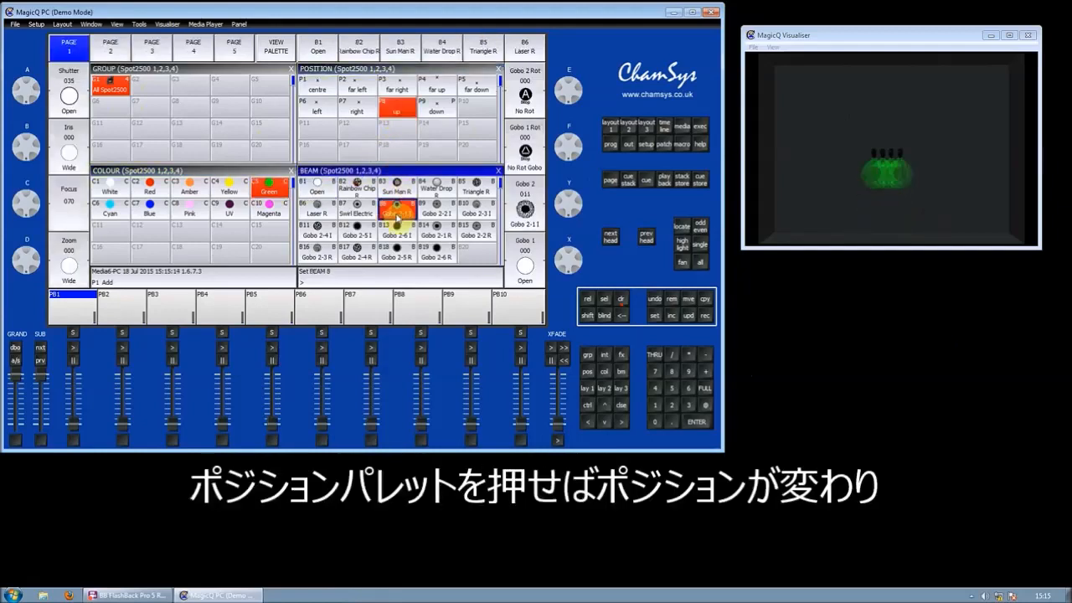
# Try several gobo beam palettes on the lit heads.
pyautogui.click(437, 209)
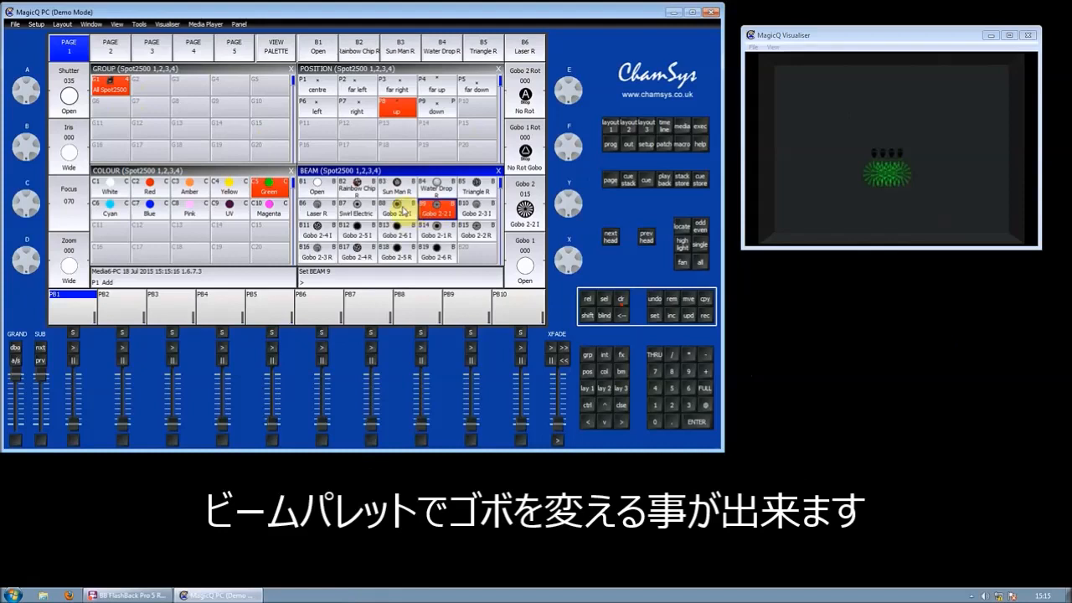
pyautogui.click(357, 208)
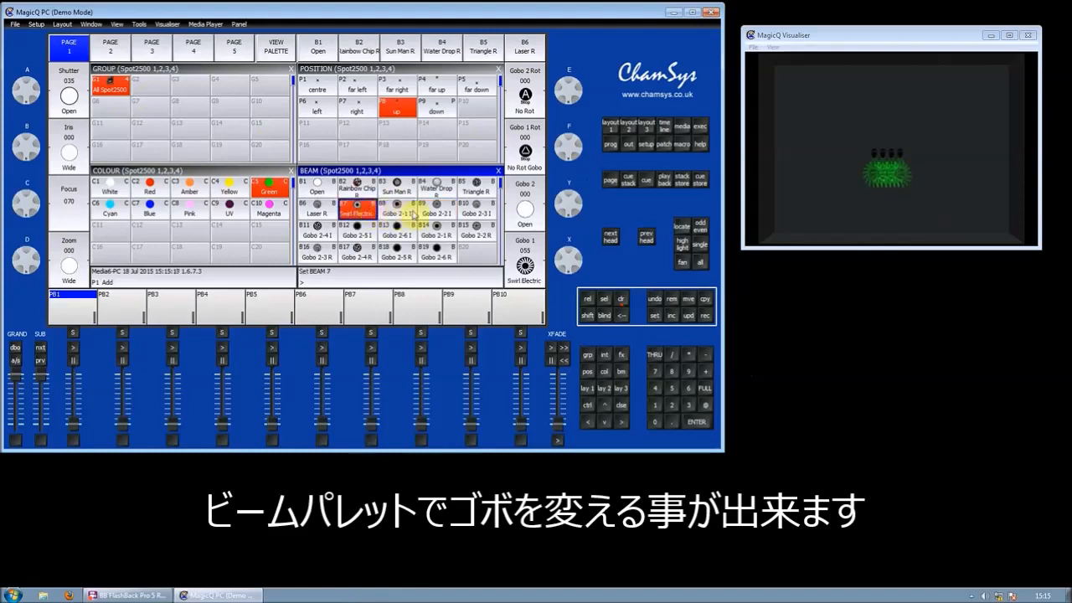
pyautogui.click(435, 209)
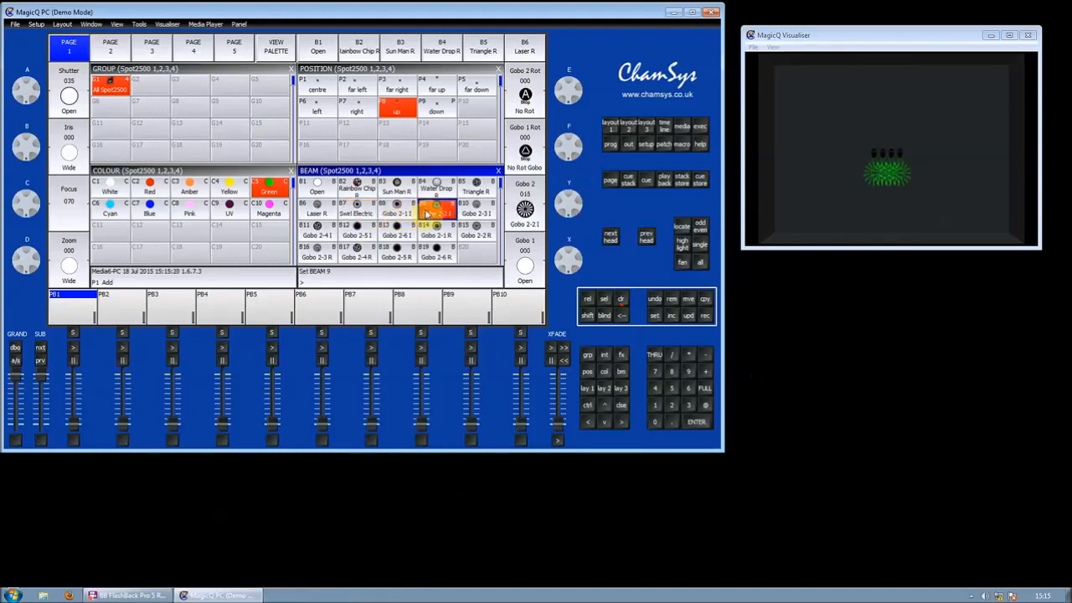